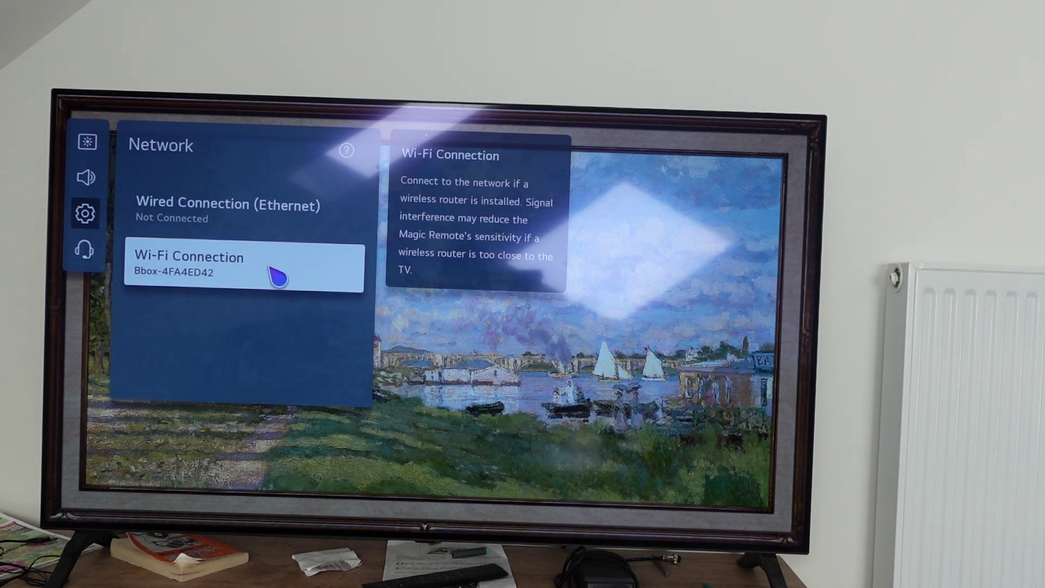
pyautogui.moveTo(256, 285)
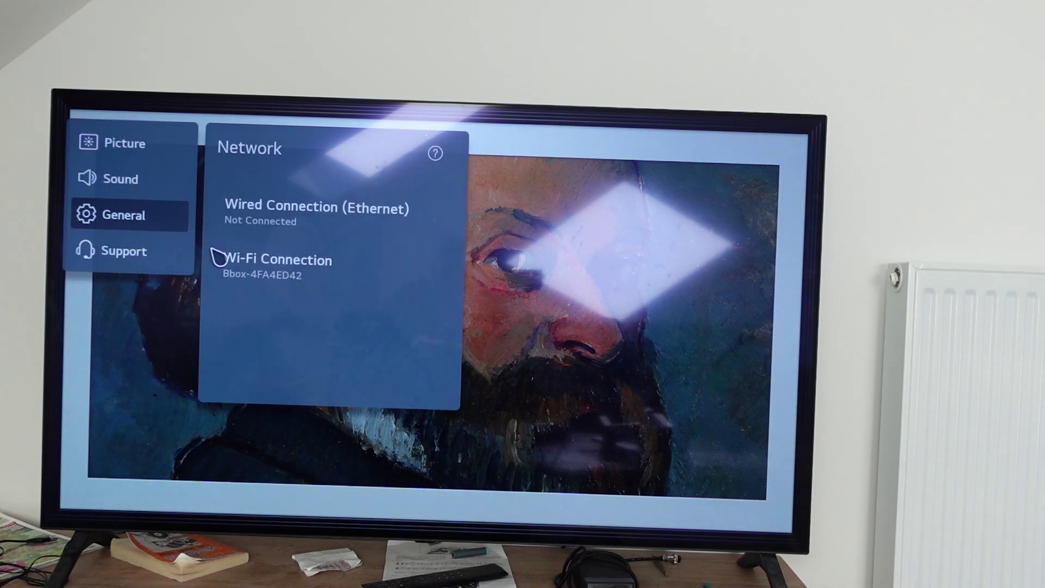
pyautogui.moveTo(140, 226)
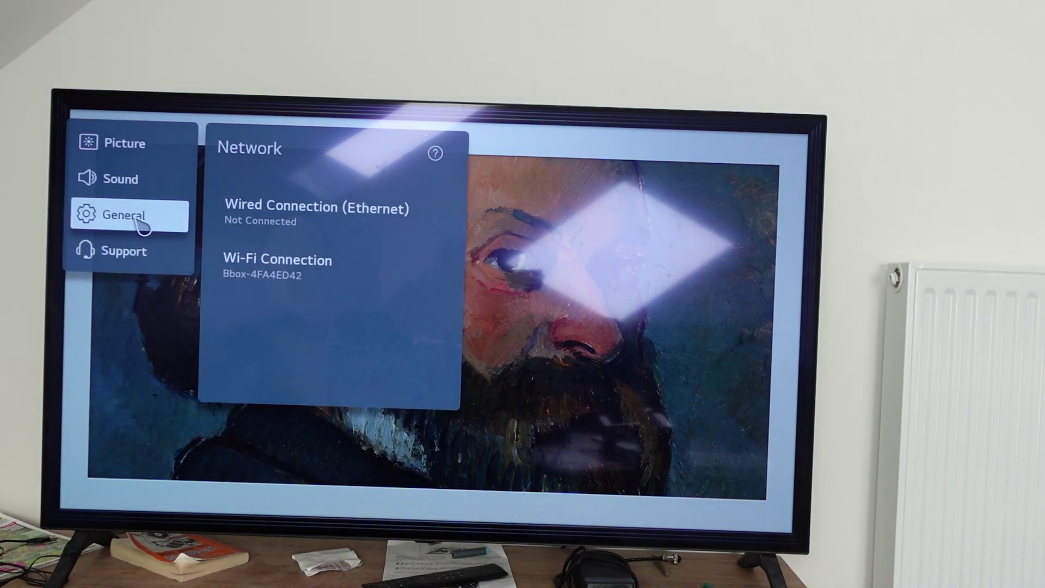